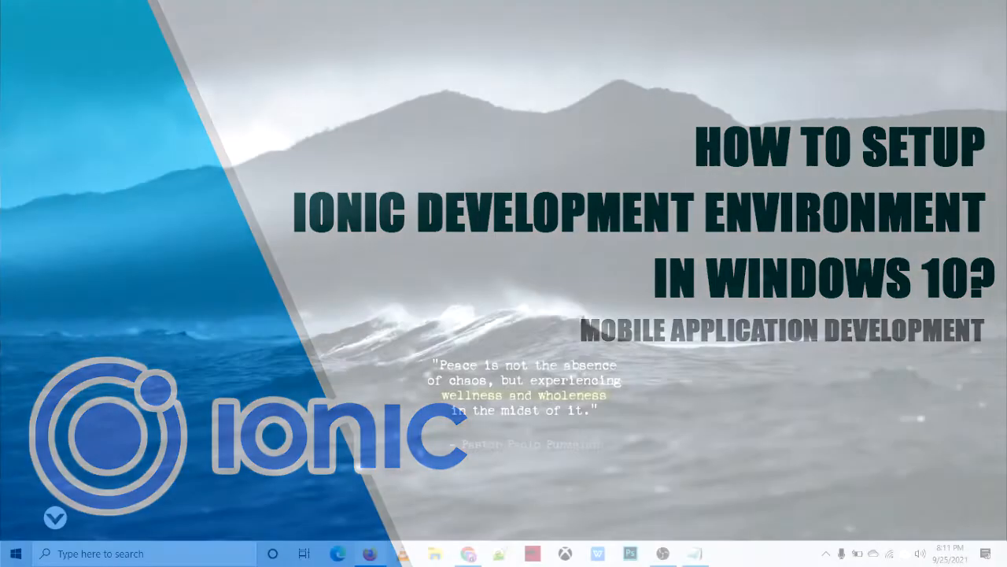
- Launch Firefox from the taskbar and dismiss the default-browser prompt with 'Not now'
left_click(369, 554)
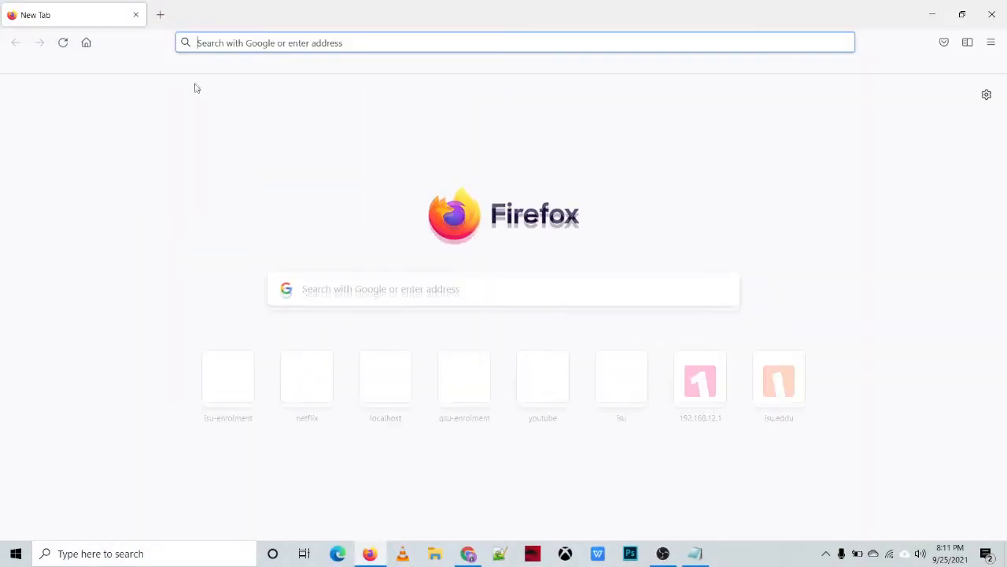
left_click(511, 42)
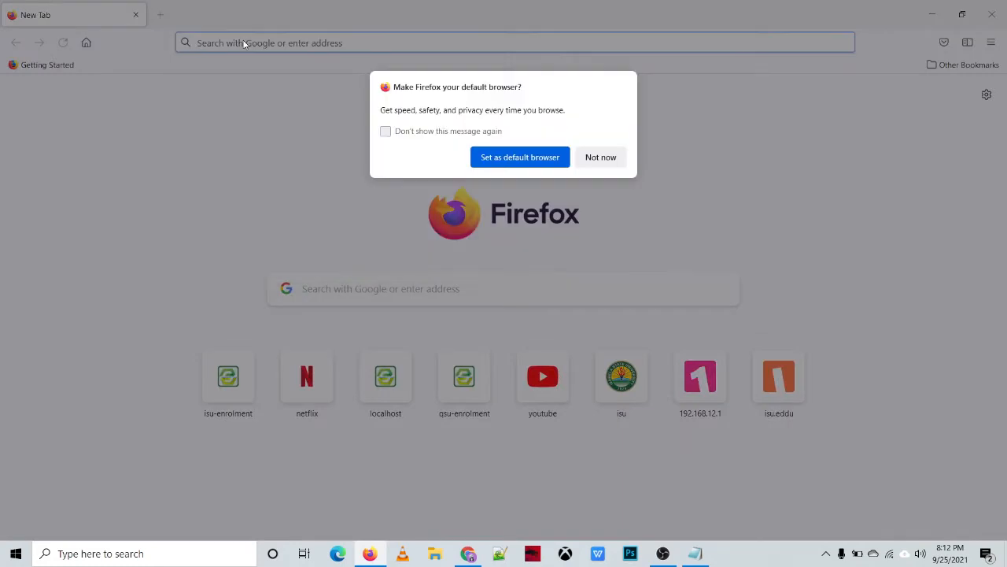
left_click(602, 157)
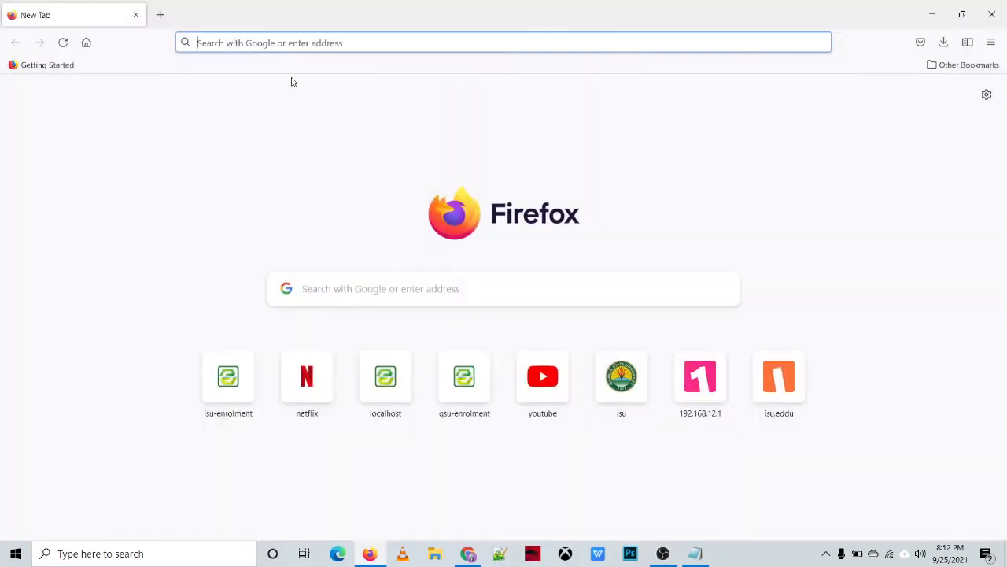
- Search for 'node js' and go to the official nodejs.org result
type("node+js")
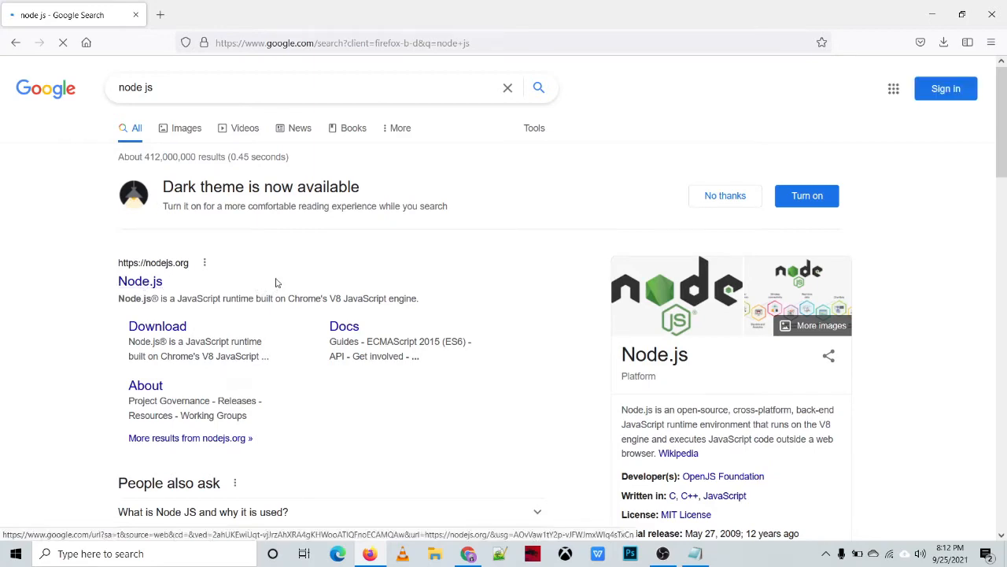
left_click(140, 280)
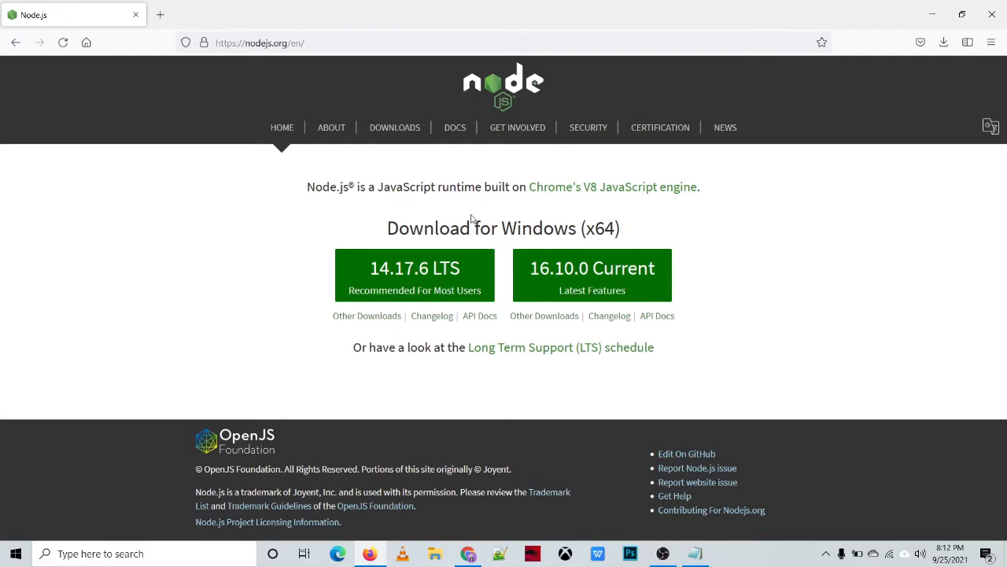
mouse_move(378, 280)
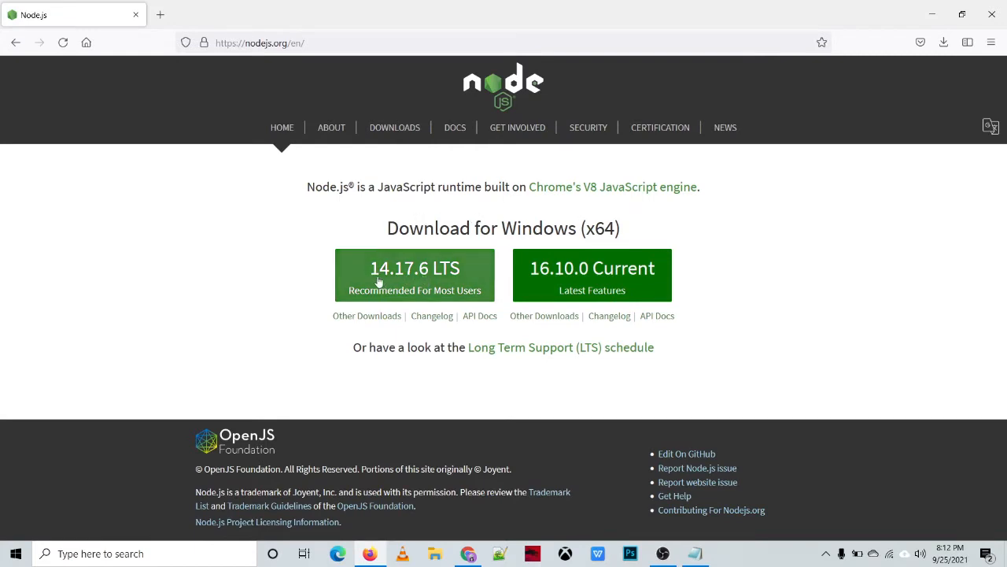
mouse_move(407, 280)
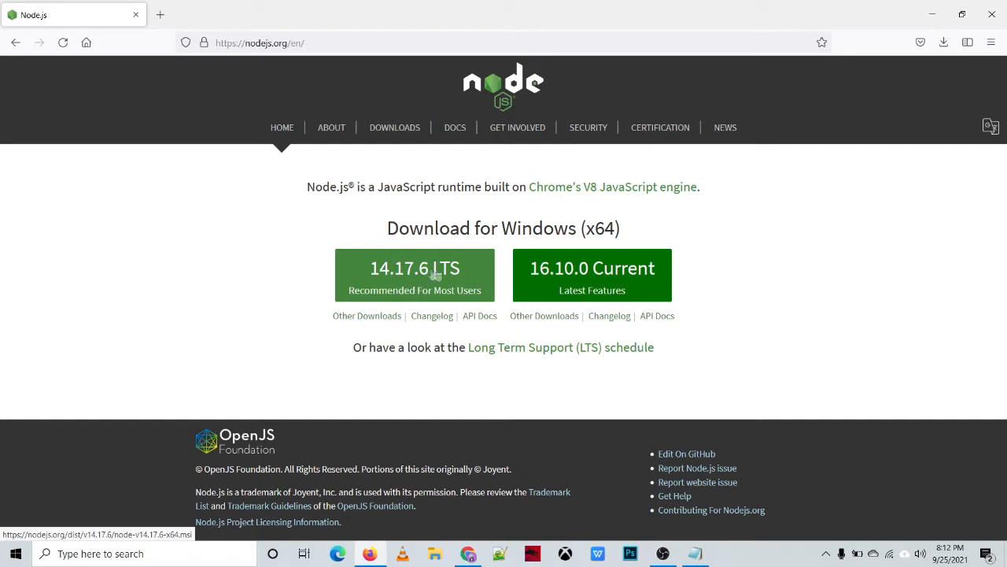
mouse_move(418, 285)
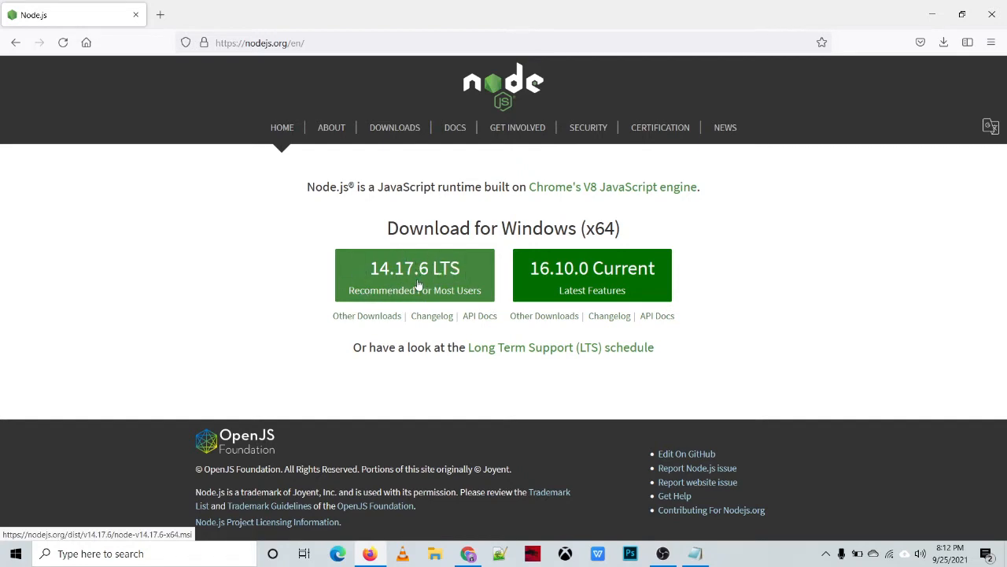
mouse_move(592, 268)
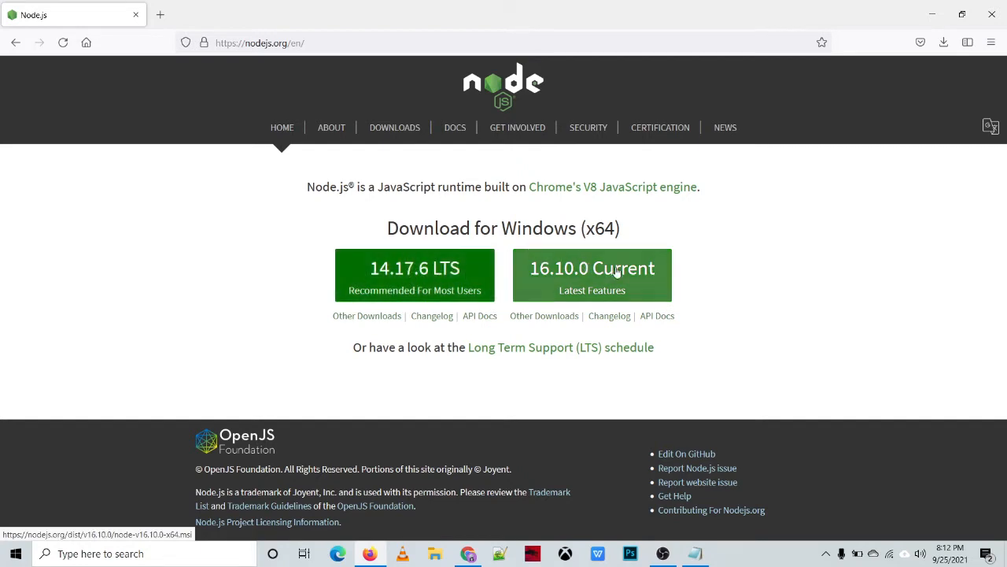
mouse_move(550, 282)
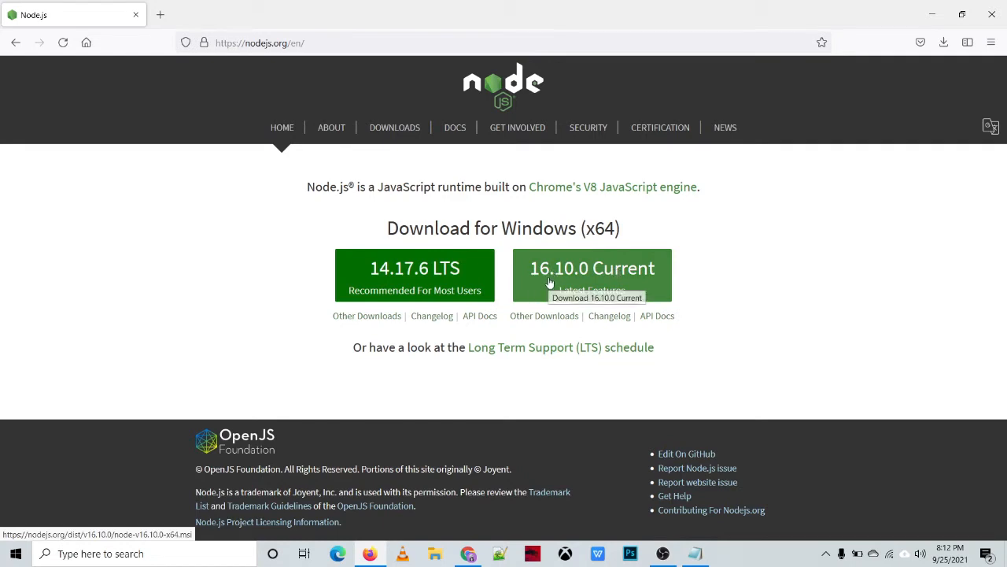
mouse_move(611, 280)
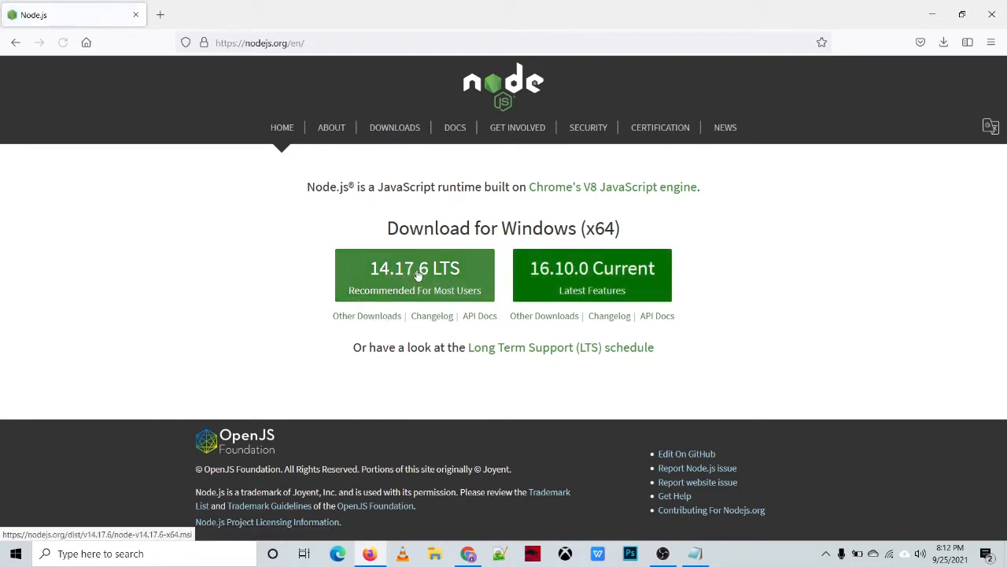
- Save the Node.js 14.17.6 LTS .msi installer and launch it from the Downloads panel
left_click(416, 267)
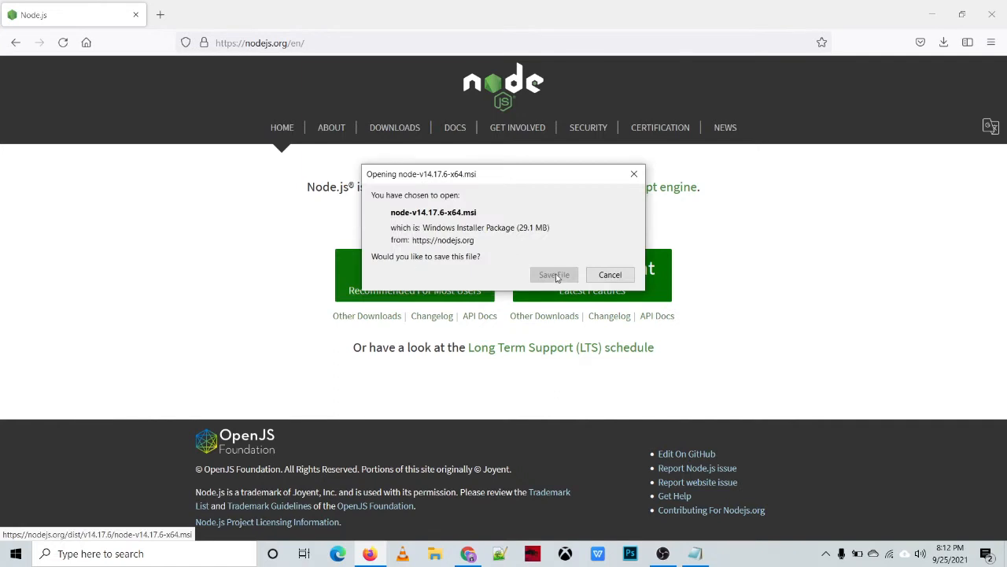
left_click(554, 273)
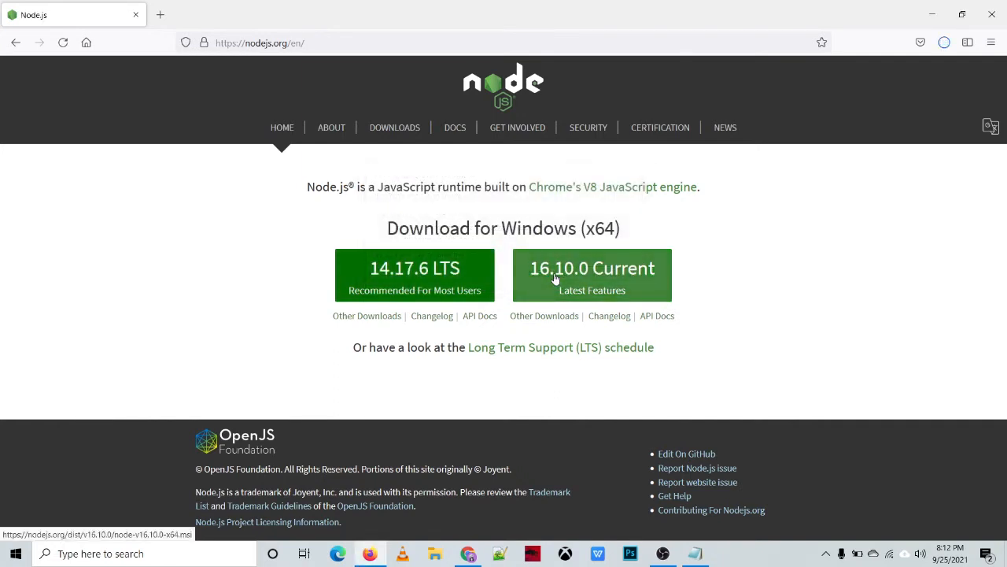
left_click(944, 43)
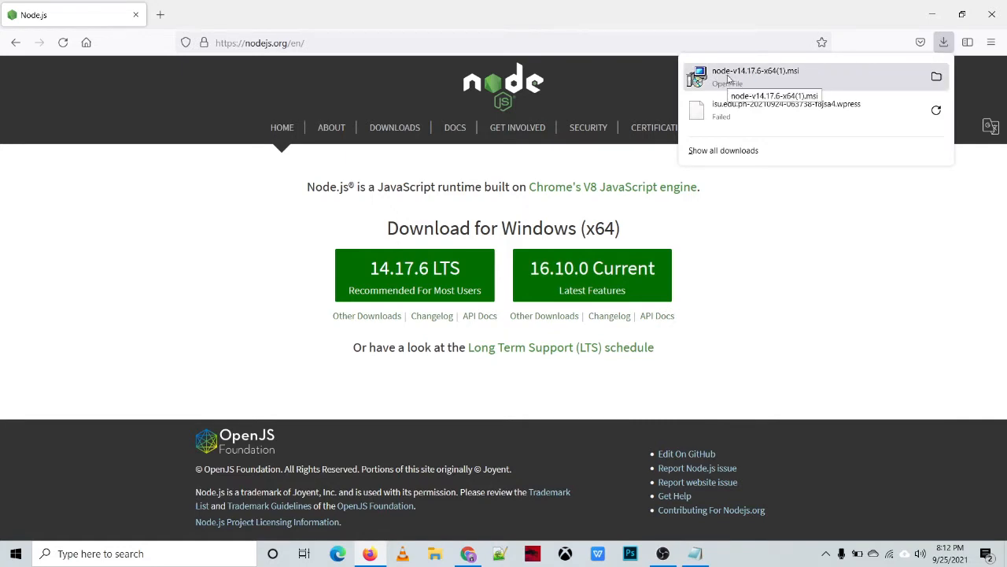
left_click(727, 82)
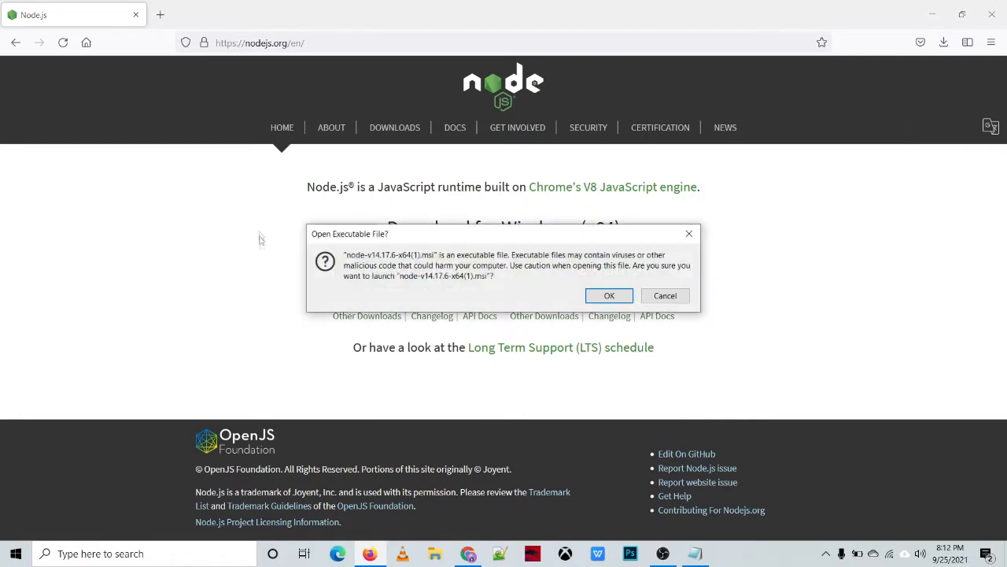
left_click(664, 296)
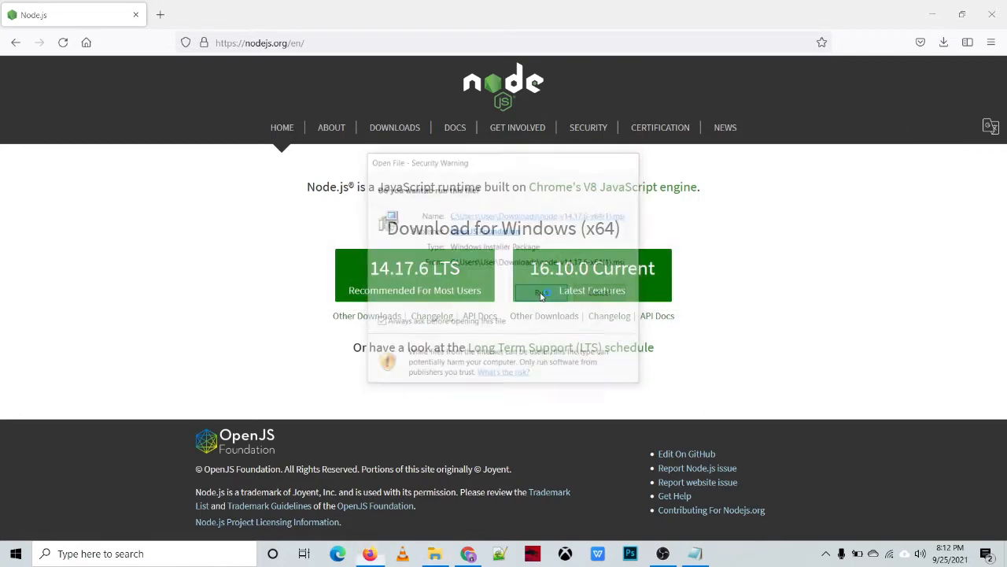
- Run the installer, accept the license, keep C:\Program Files\nodejs\ and skip native-module tools
left_click(542, 291)
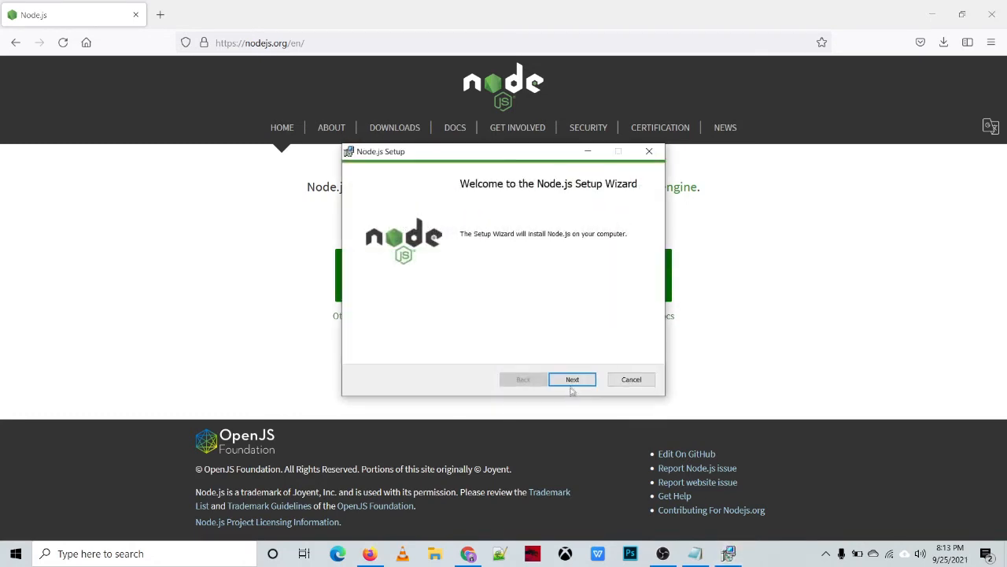
left_click(573, 378)
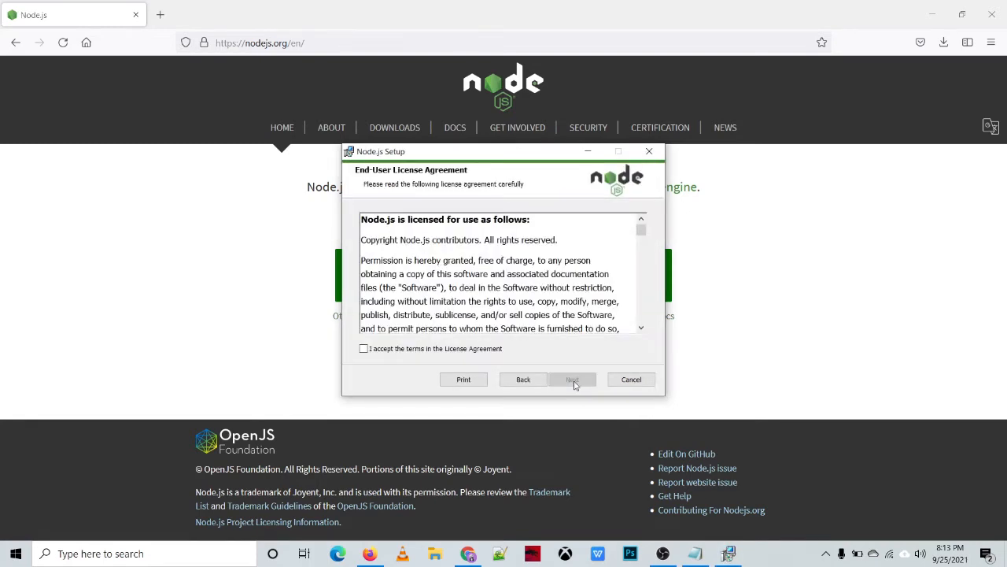
left_click(363, 348)
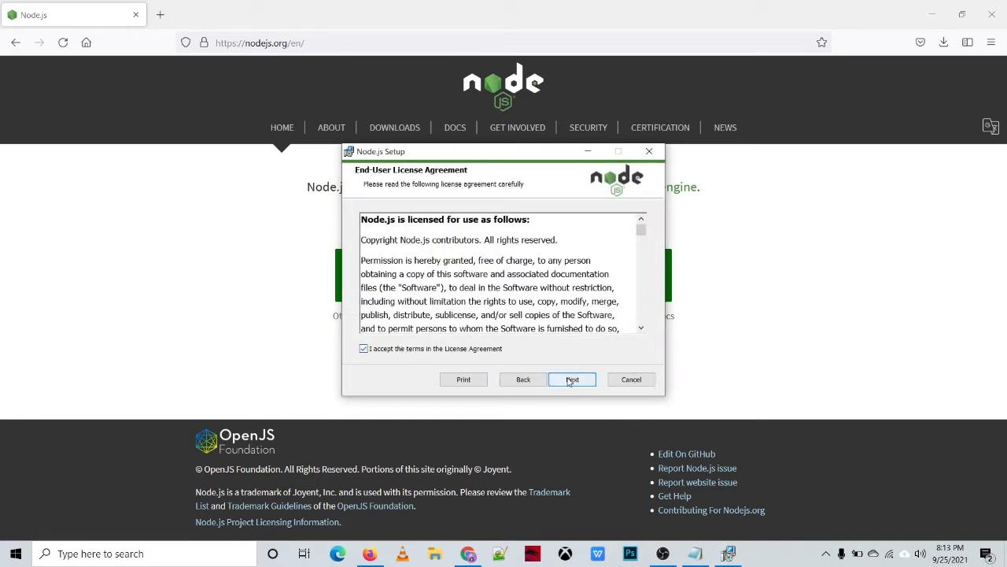
left_click(573, 379)
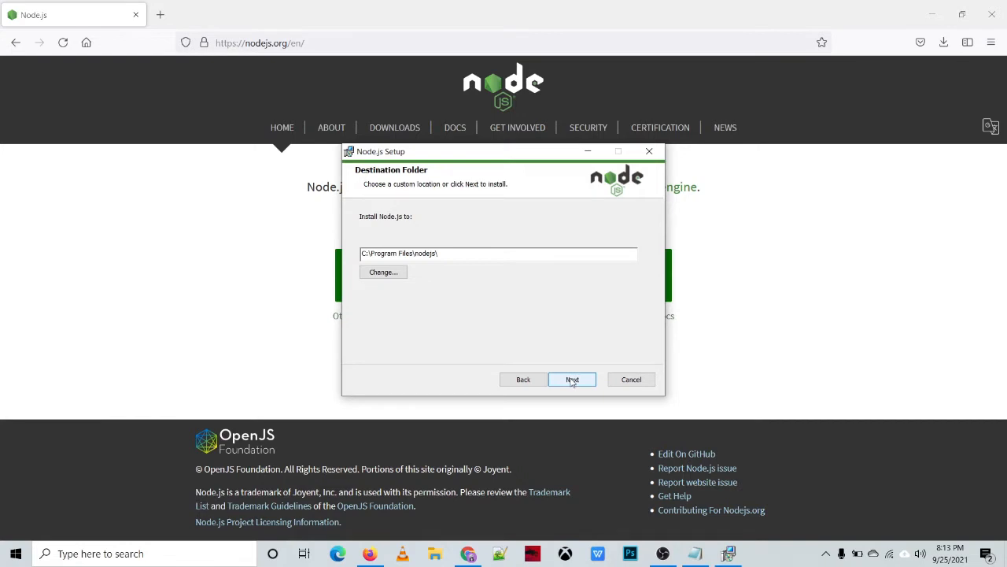
left_click(573, 379)
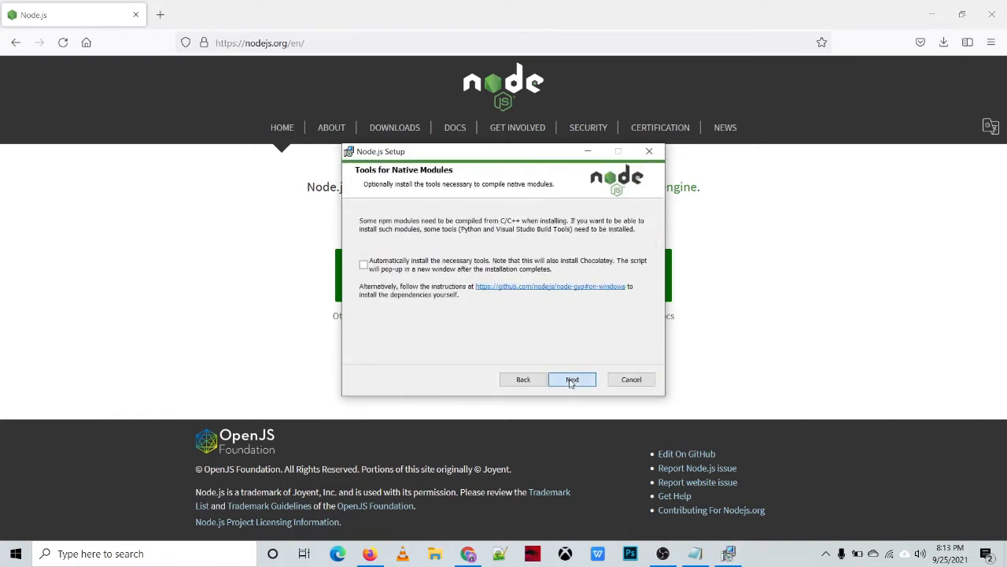
left_click(573, 379)
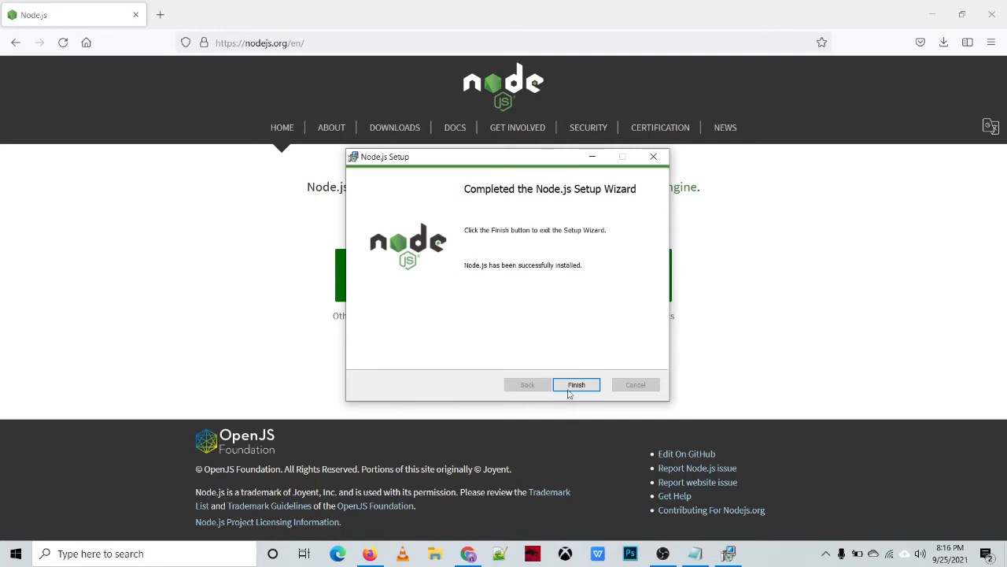
- Finish the completed Node.js Setup Wizard
left_click(576, 384)
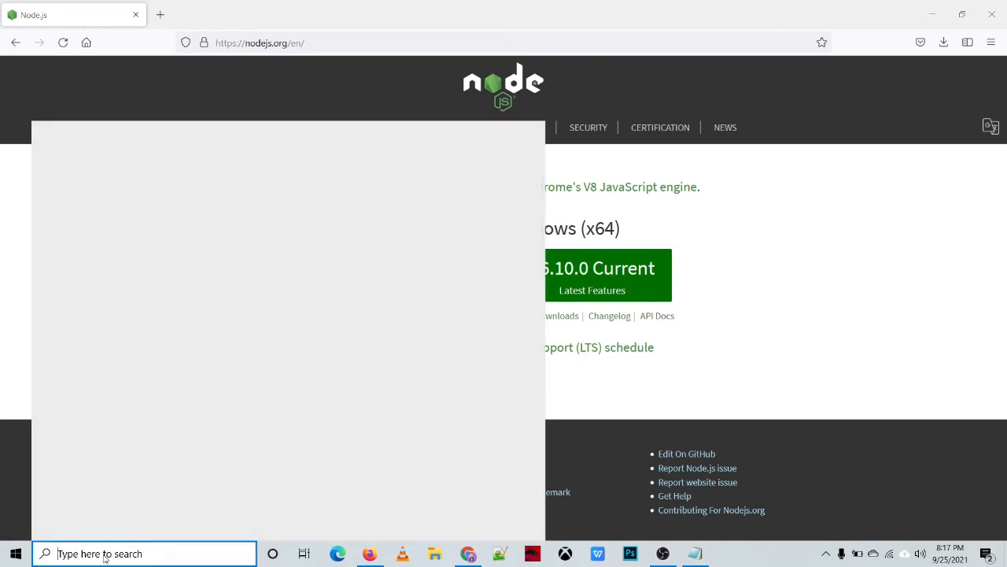
- Search Windows for 'cmd' and launch Command Prompt from Best match
left_click(145, 554)
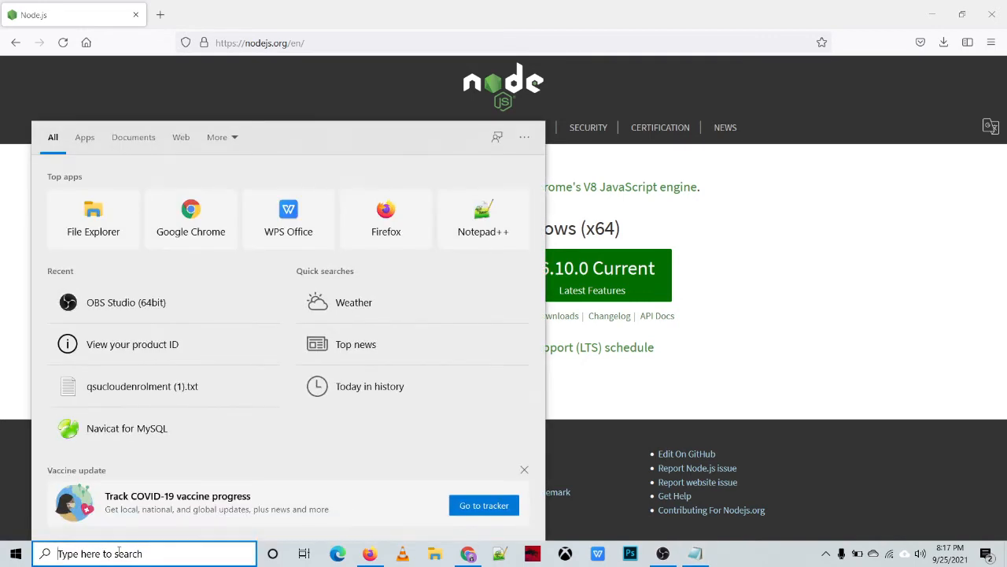
type("cmd")
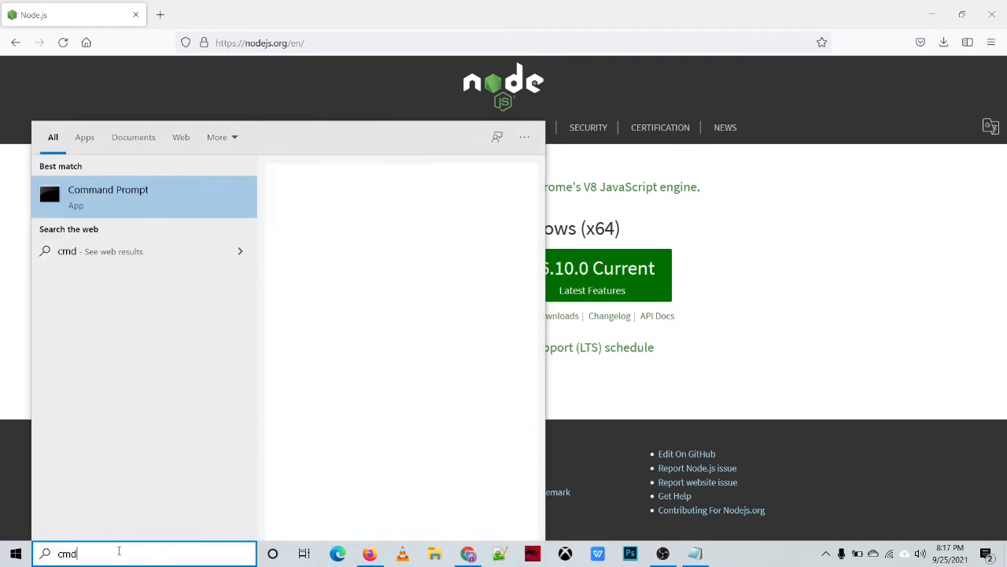
left_click(107, 196)
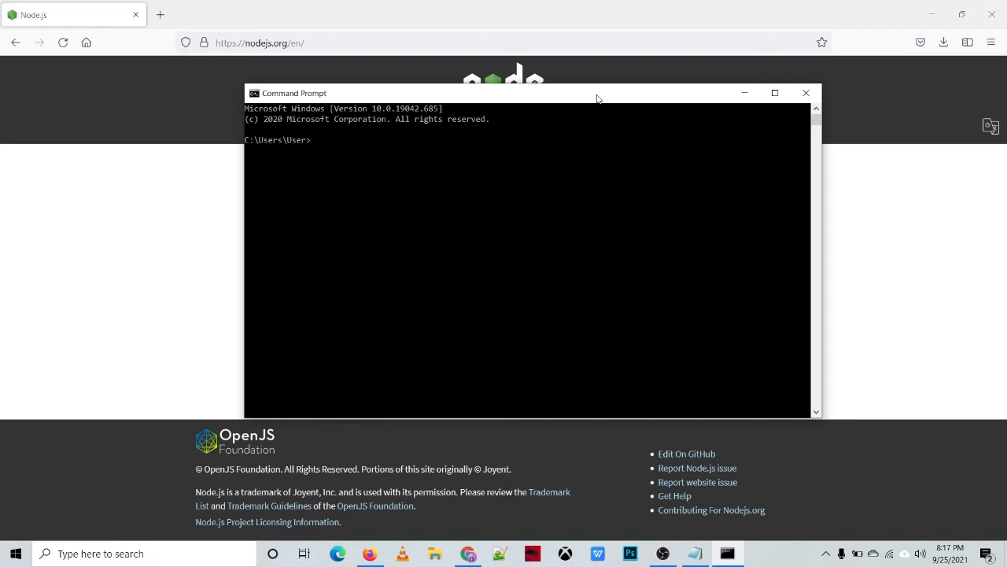
- Run 'node -v', which reports v14.17.6
type("node")
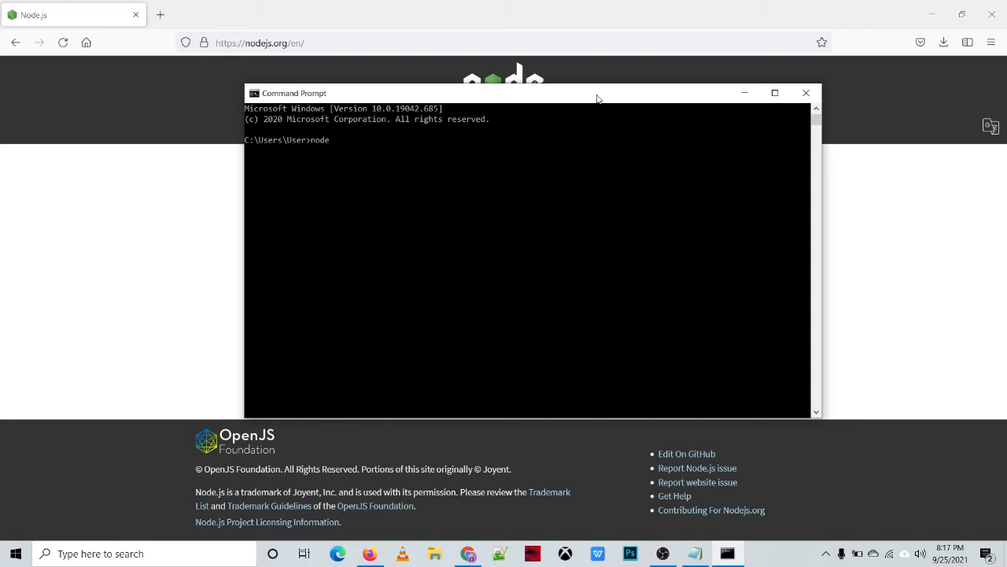
type("-v")
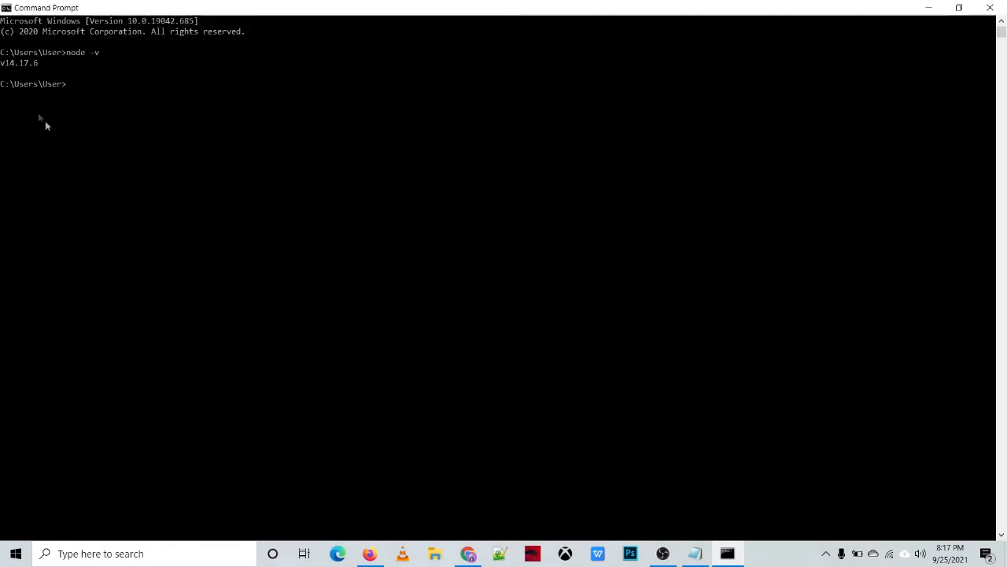
mouse_move(98, 93)
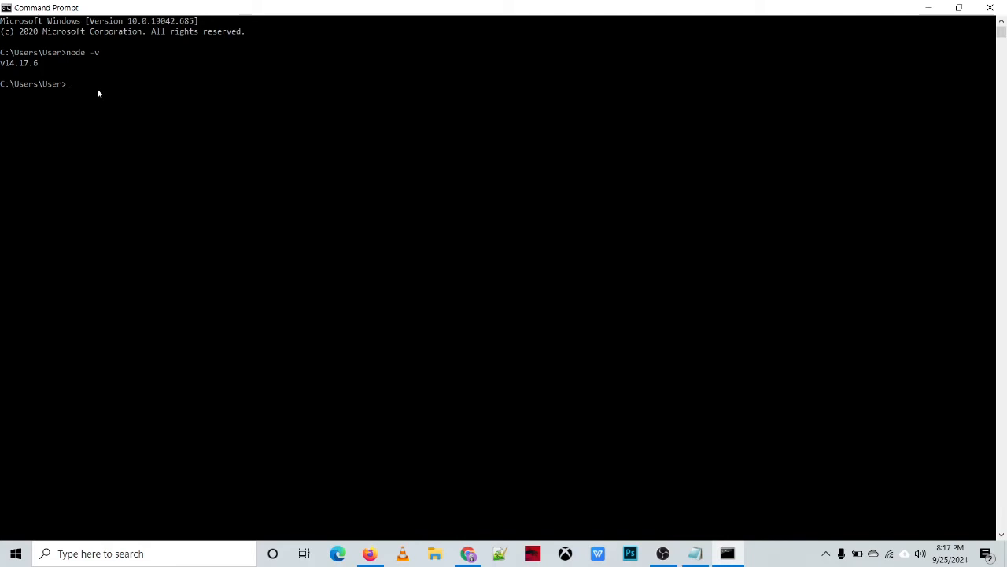
- Run 'npm -v', which reports 6.14.15
type("npm -v")
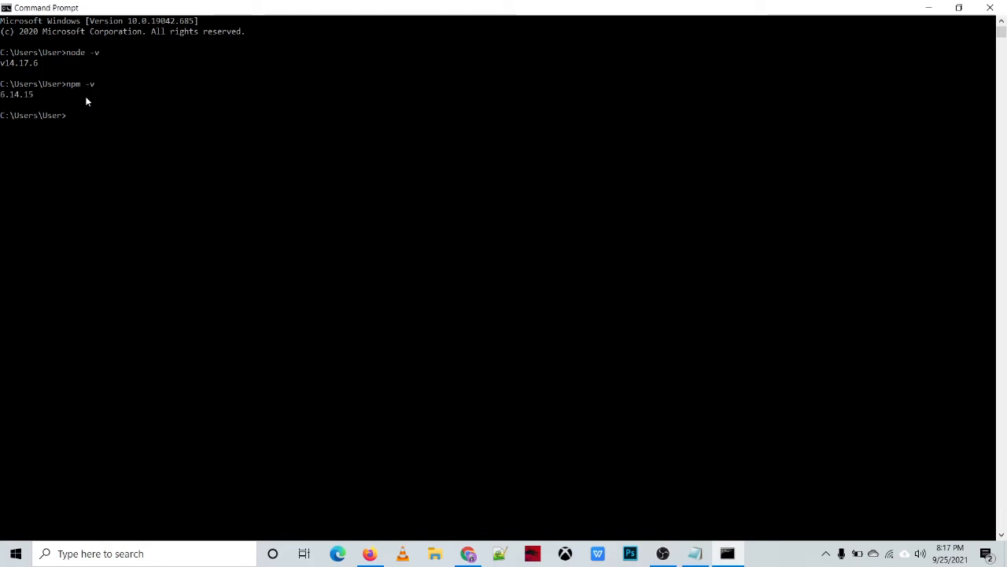
mouse_move(12, 96)
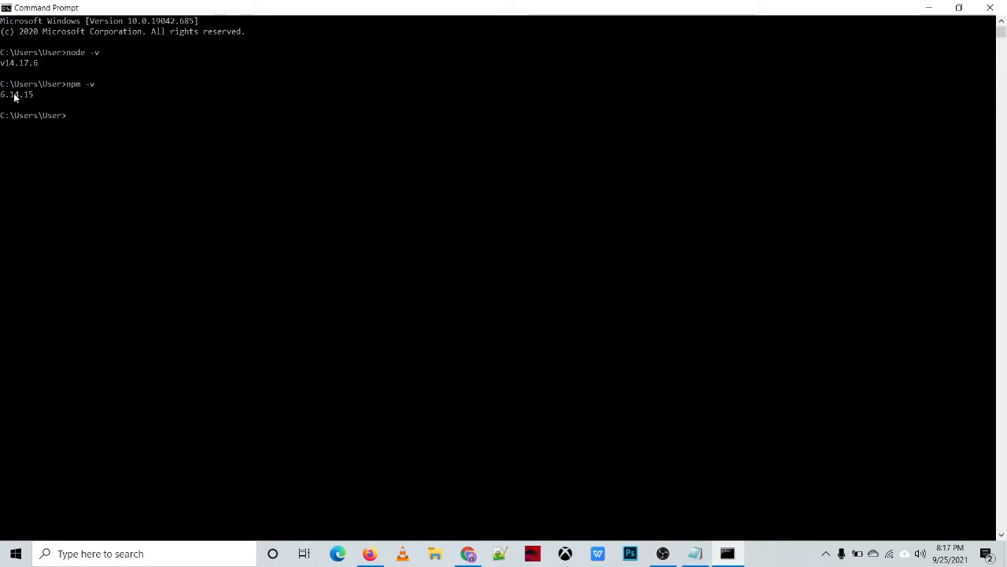
mouse_move(22, 105)
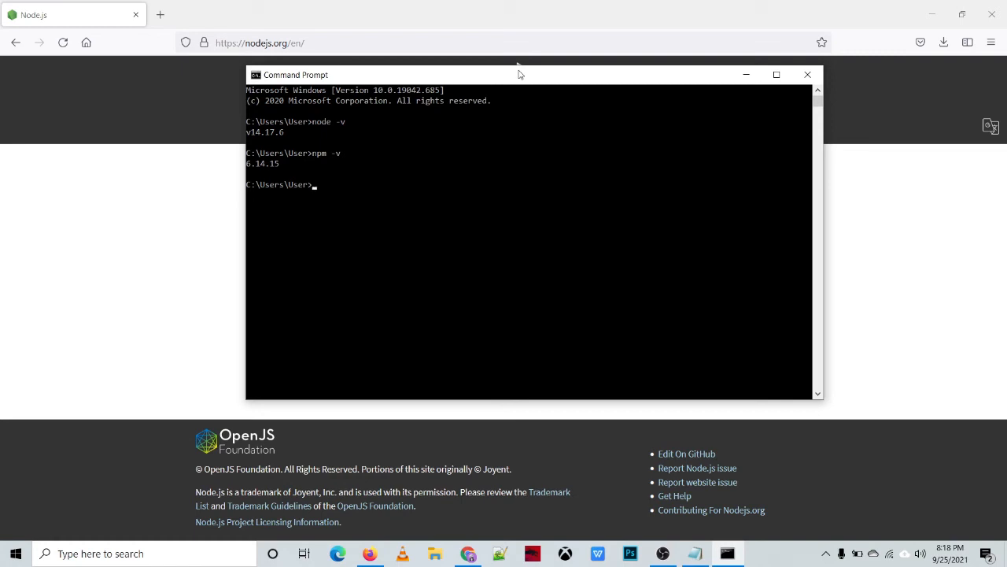
- Run 'npm install -g ionic cordova' to install both CLIs globally
type("npm")
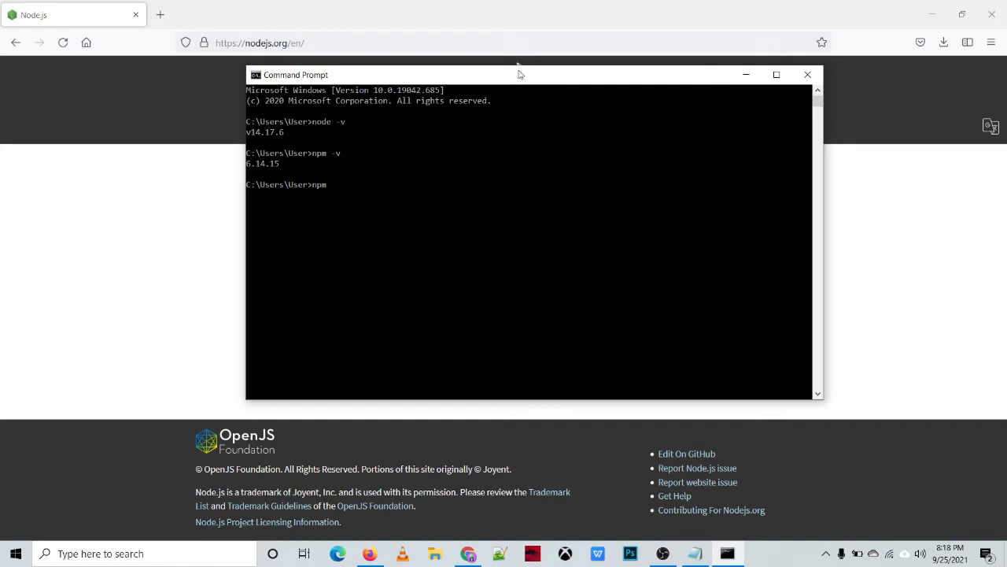
type("install -")
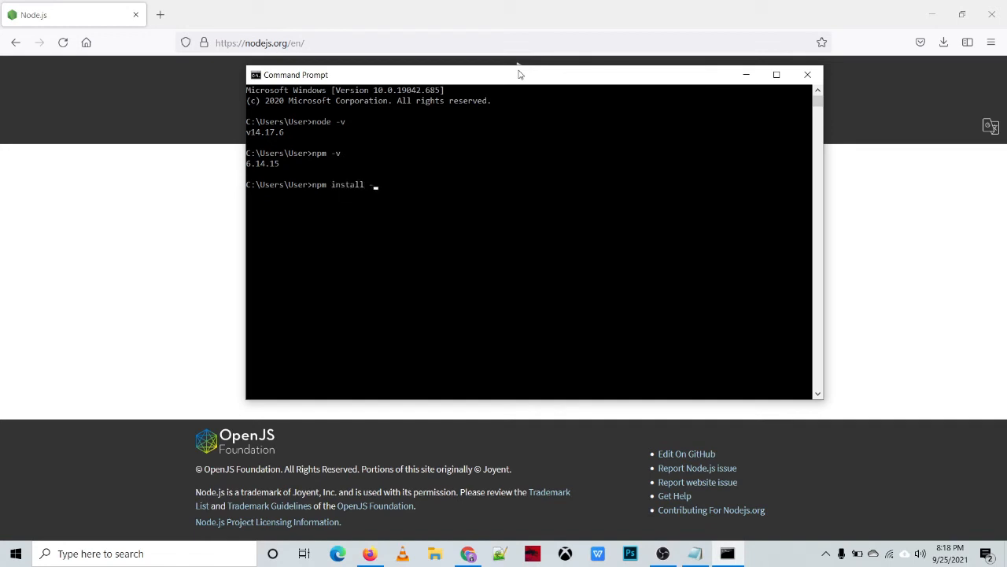
type("g")
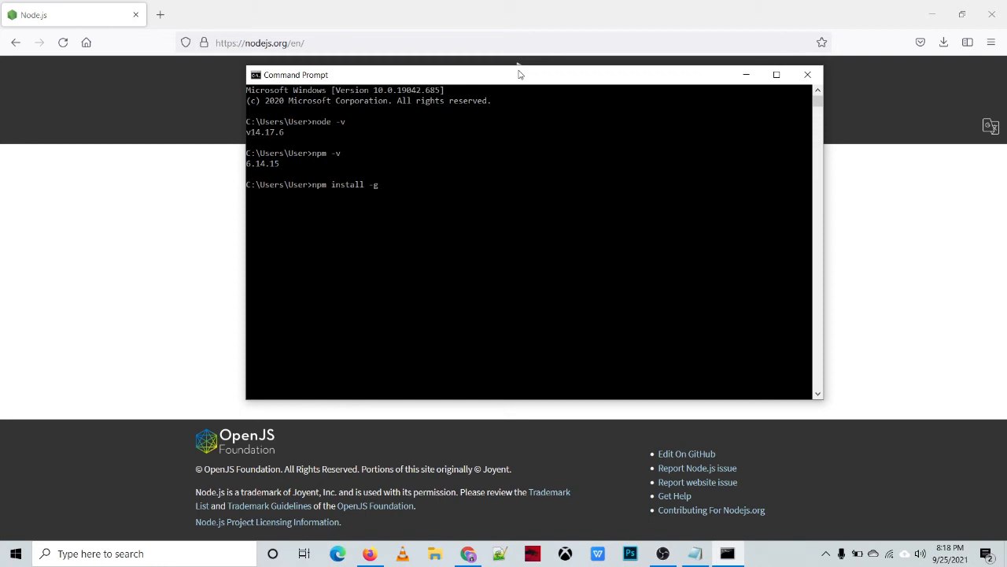
type("ionic")
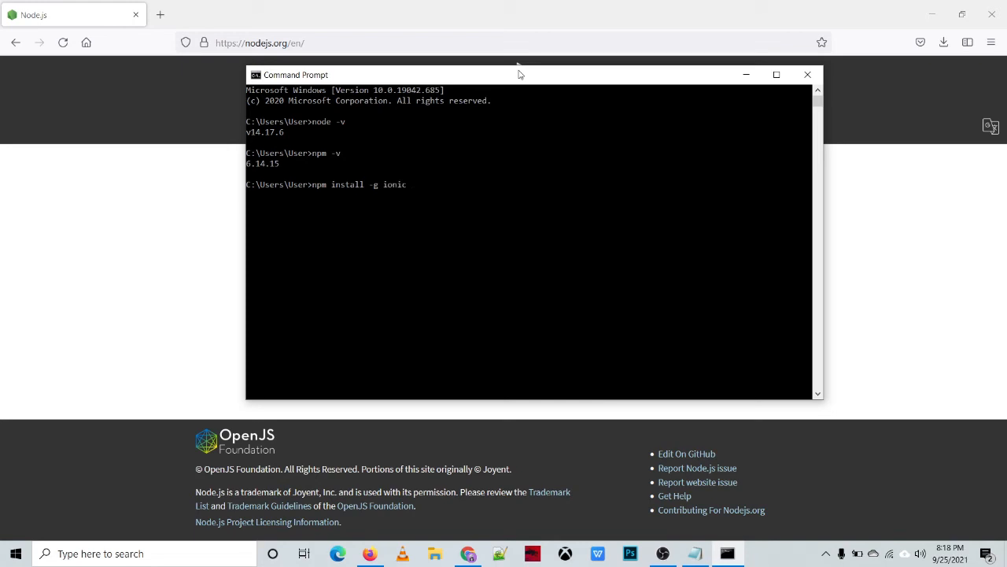
type("d")
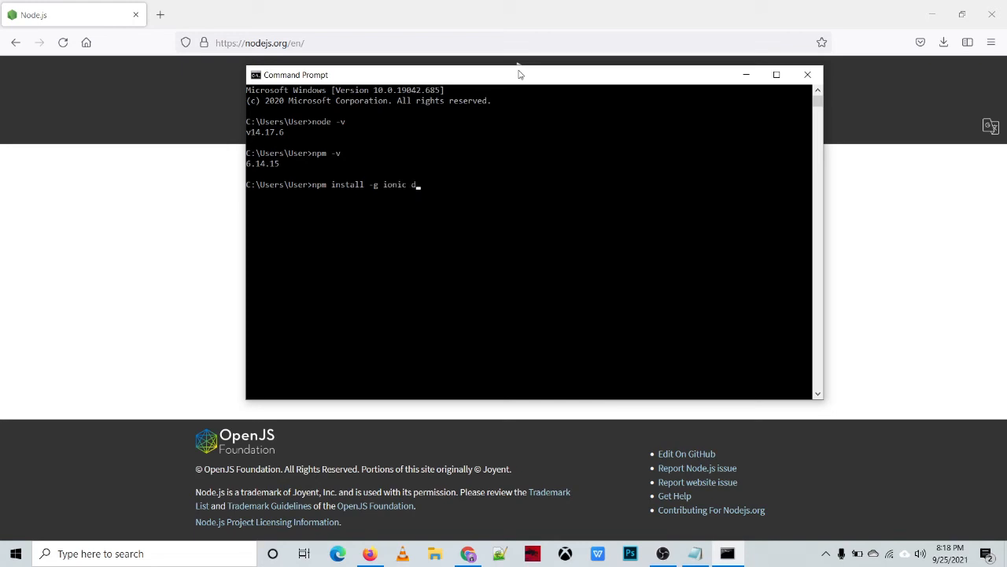
type("ord")
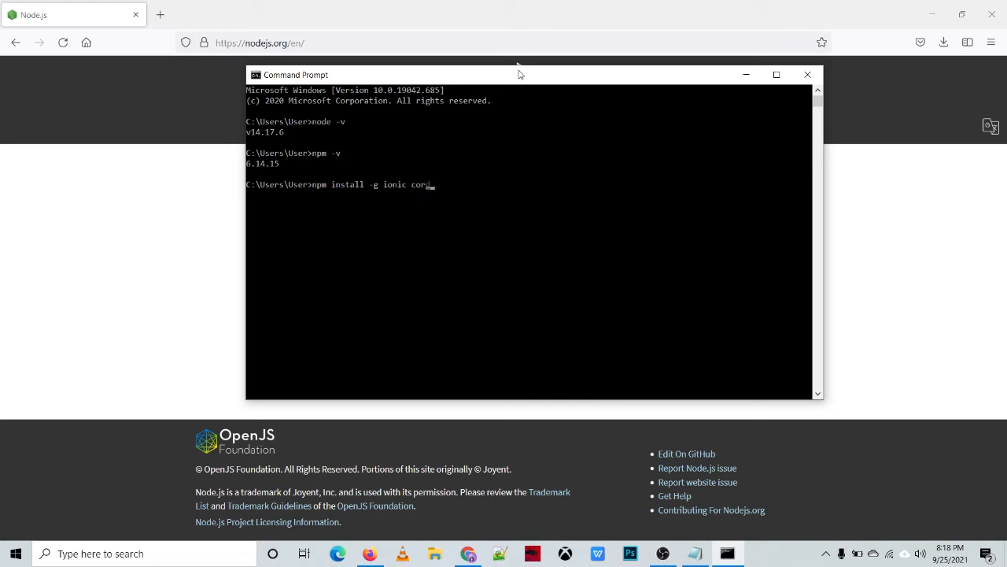
type("dova")
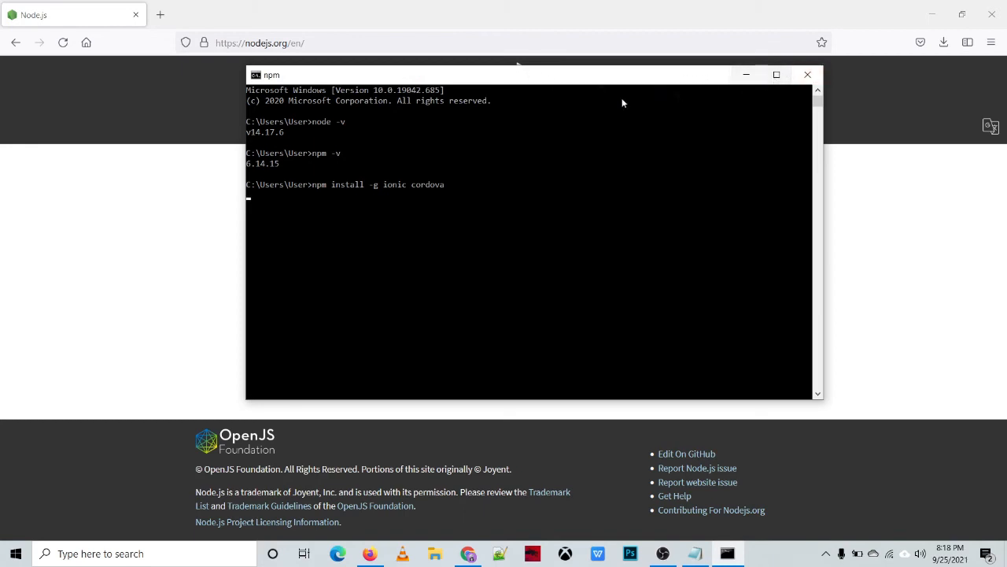
mouse_move(543, 107)
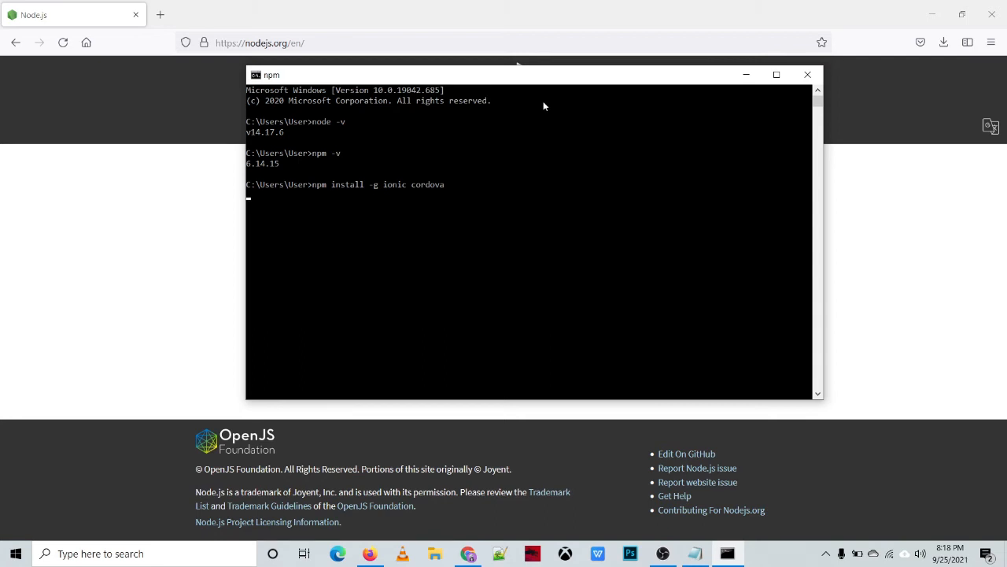
- Maximize the Command Prompt window while the global install runs
left_click(776, 74)
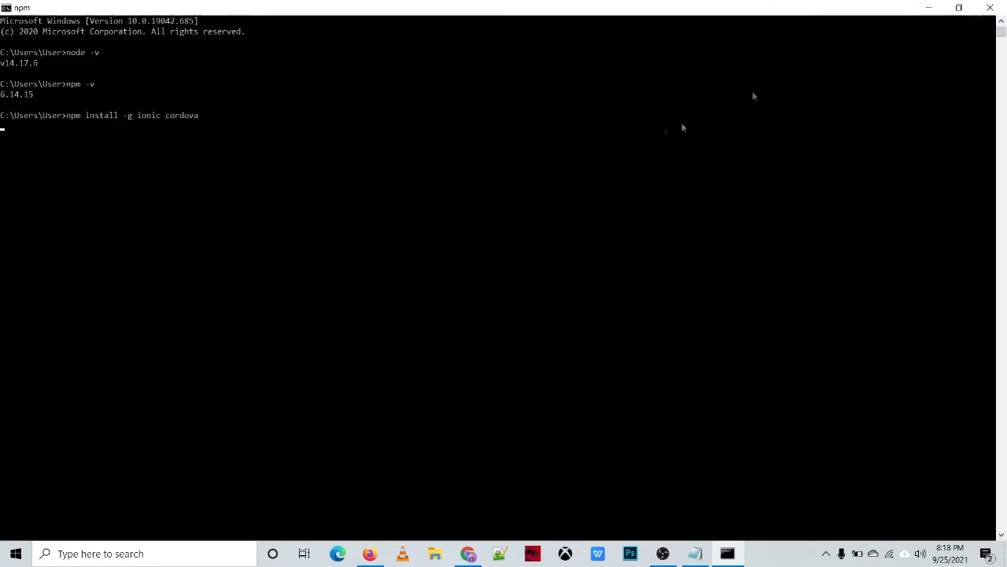
mouse_move(476, 179)
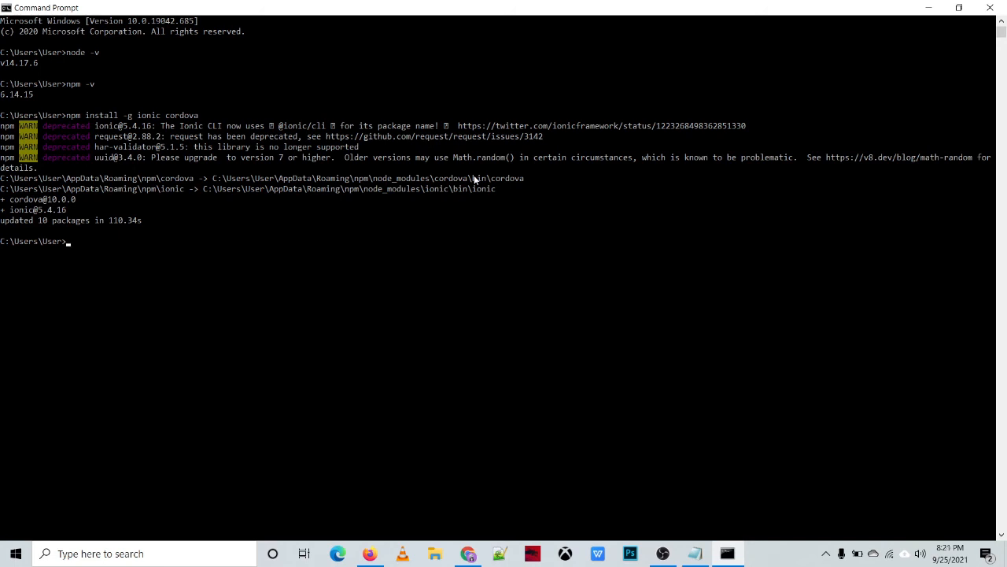
- Run ionic to show the Ionic CLI 5.4.16 usage help and command list
type("i")
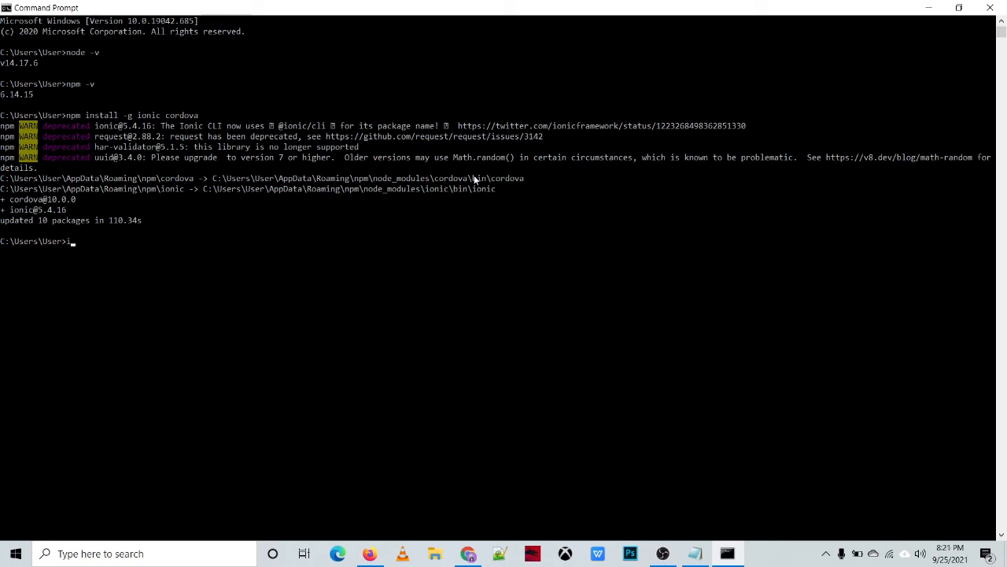
type("ionic")
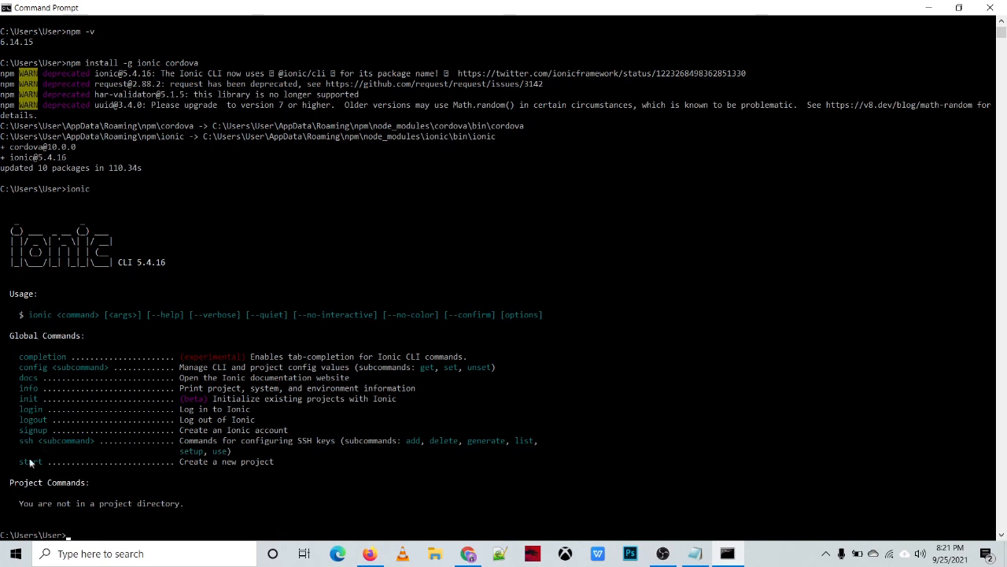
mouse_move(65, 259)
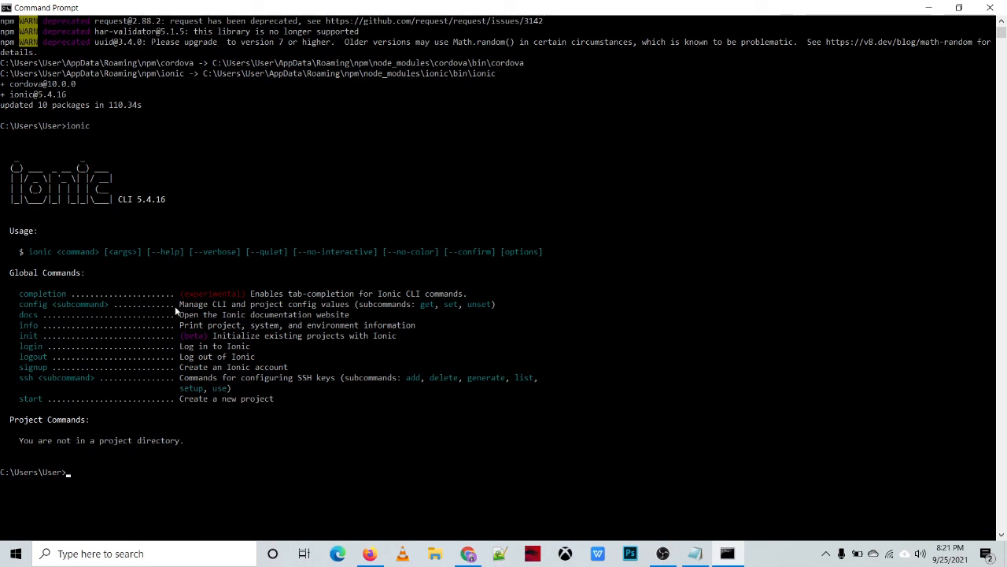
- Run cordova to show its synopsis, commands, options and example usage
type("cordova")
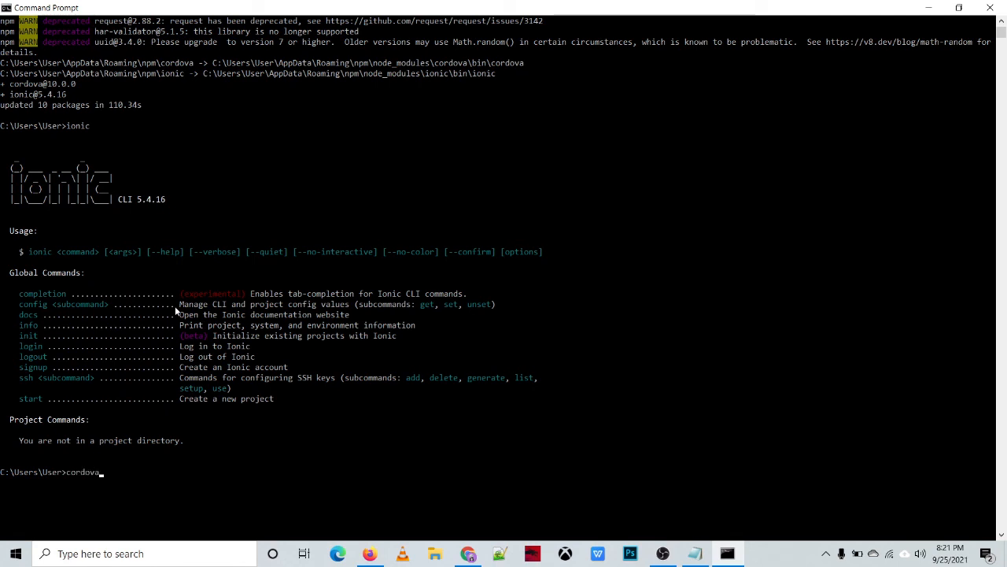
type("cordova")
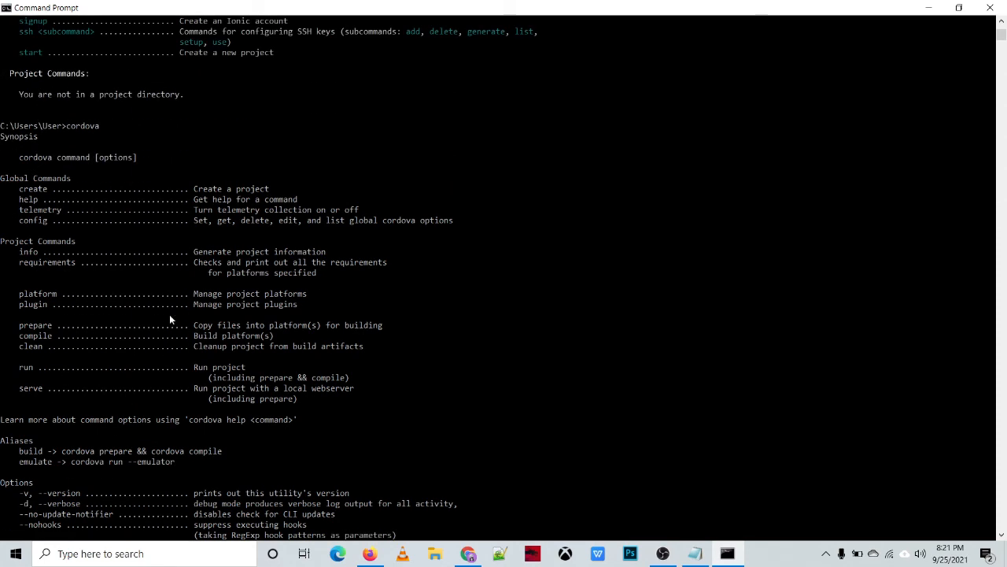
mouse_move(9, 157)
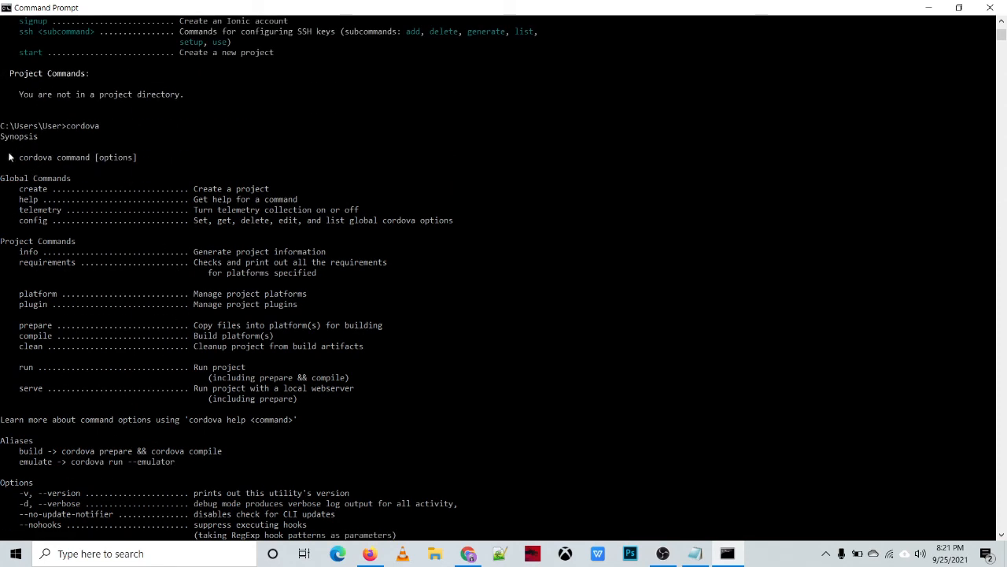
scroll("down", 3)
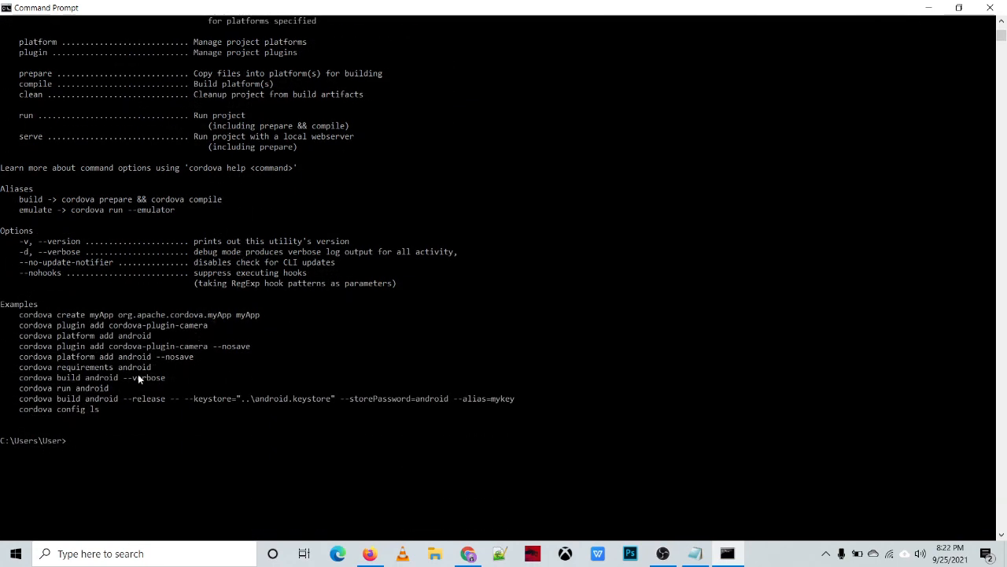
mouse_move(138, 366)
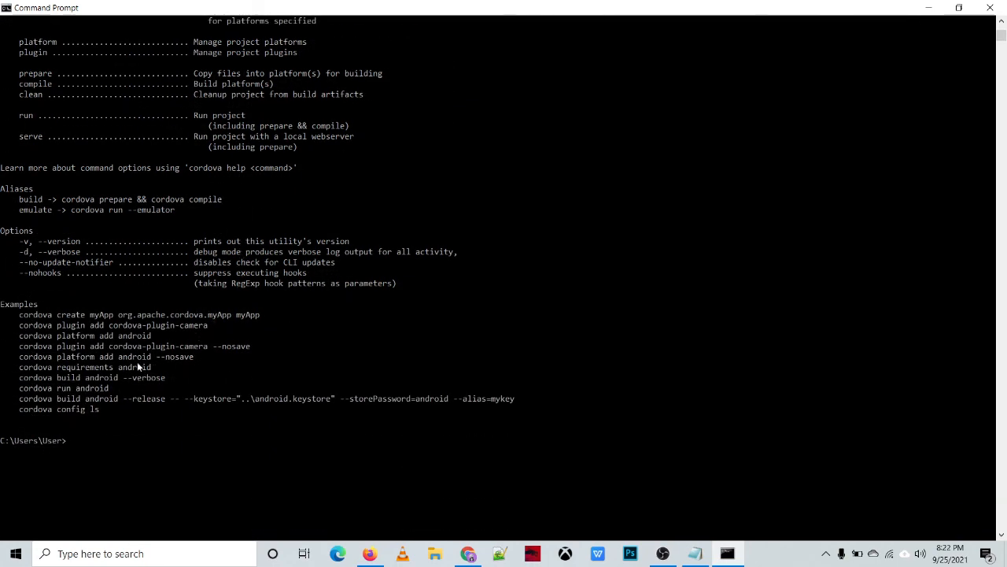